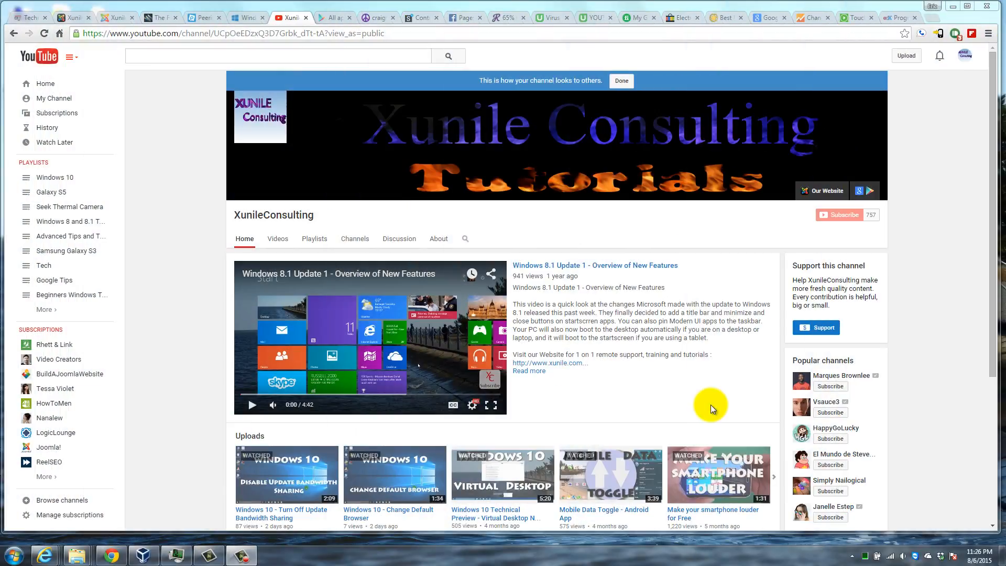
mouse_move(471, 439)
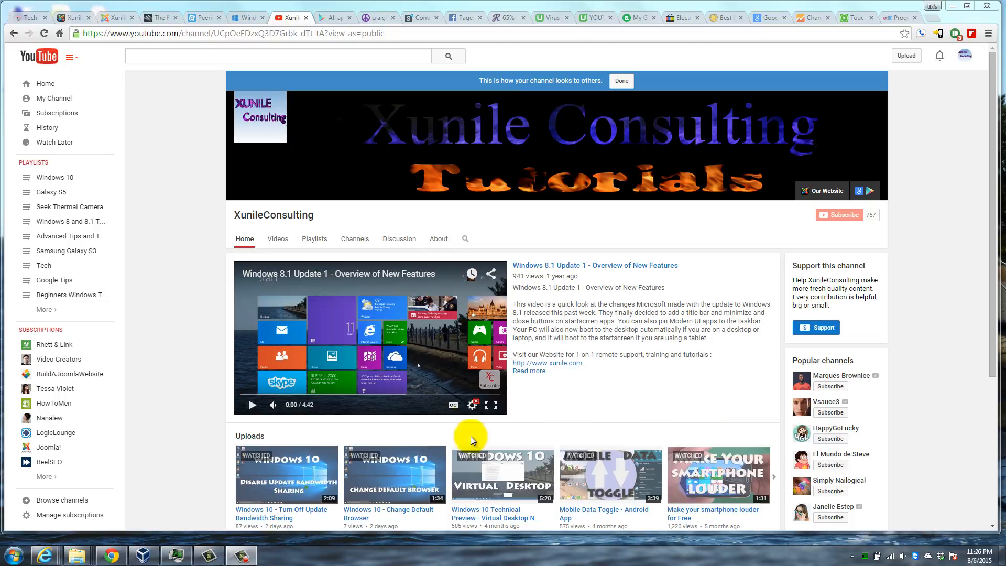
mouse_move(471, 405)
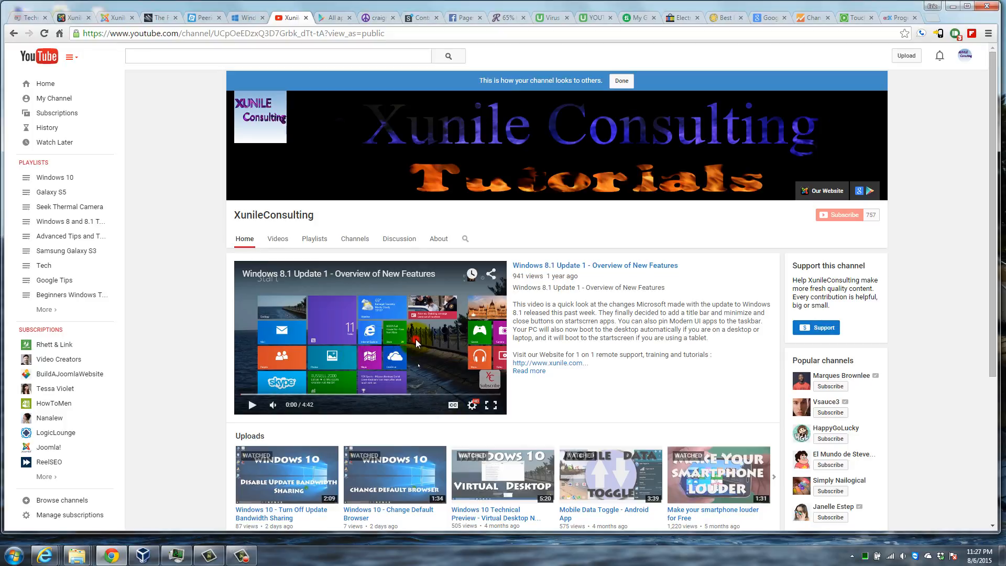
- Play the featured Windows 8.1 Update 1 overview video on the XunileConsulting channel home page
left_click(252, 405)
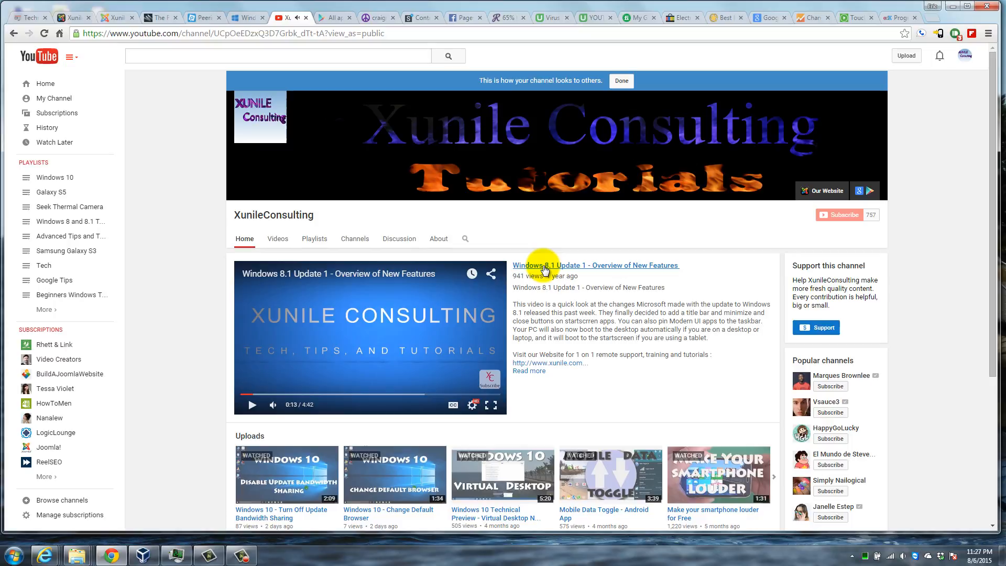
- Open the Windows 8.1 Update 1 overview on its watch page and pause it
left_click(593, 265)
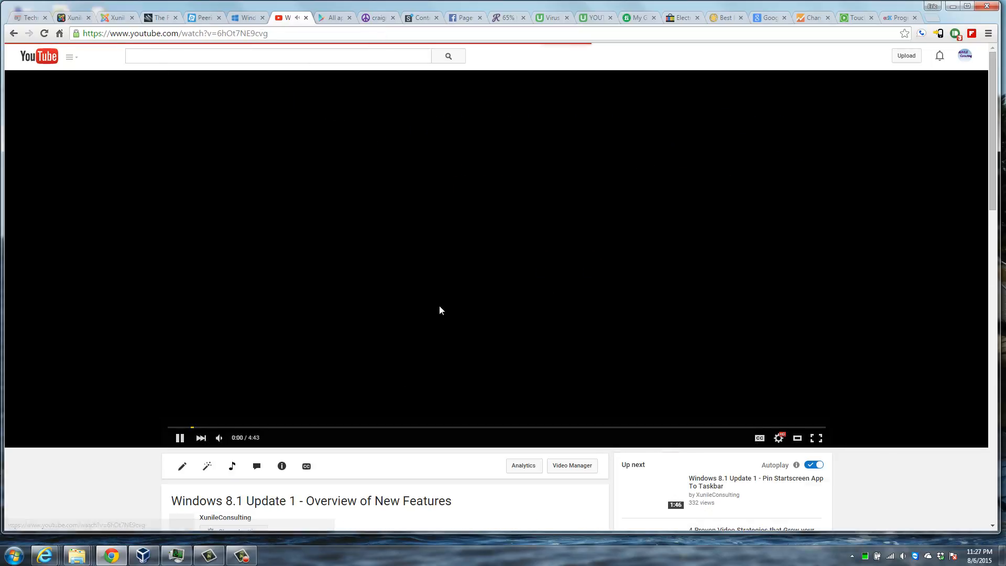
left_click(180, 437)
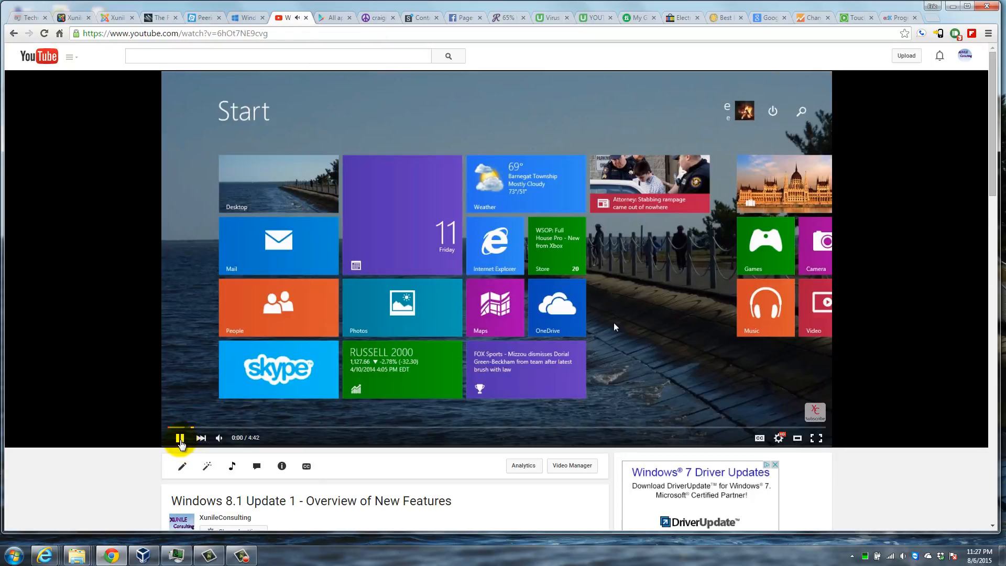
left_click(179, 437)
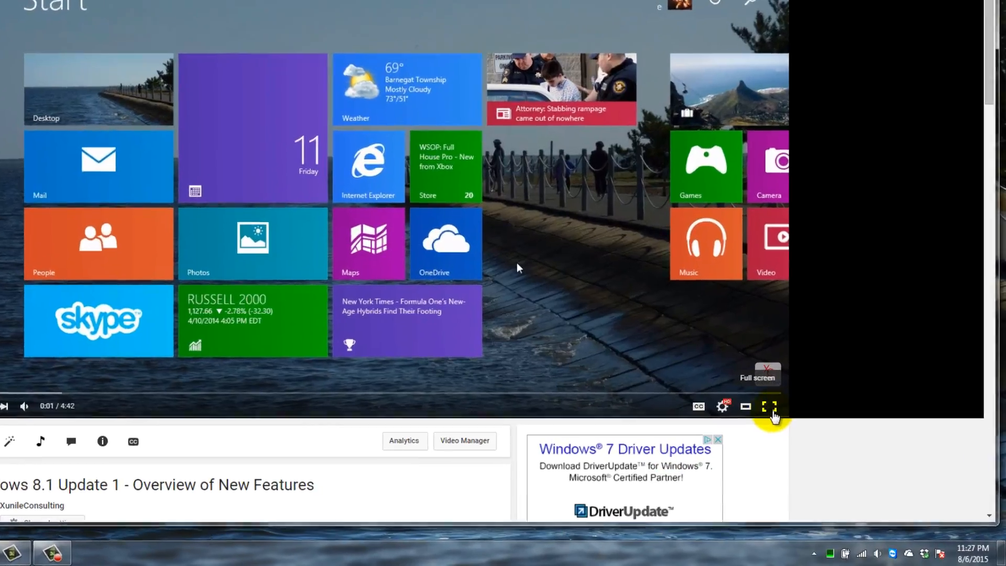
left_click(769, 406)
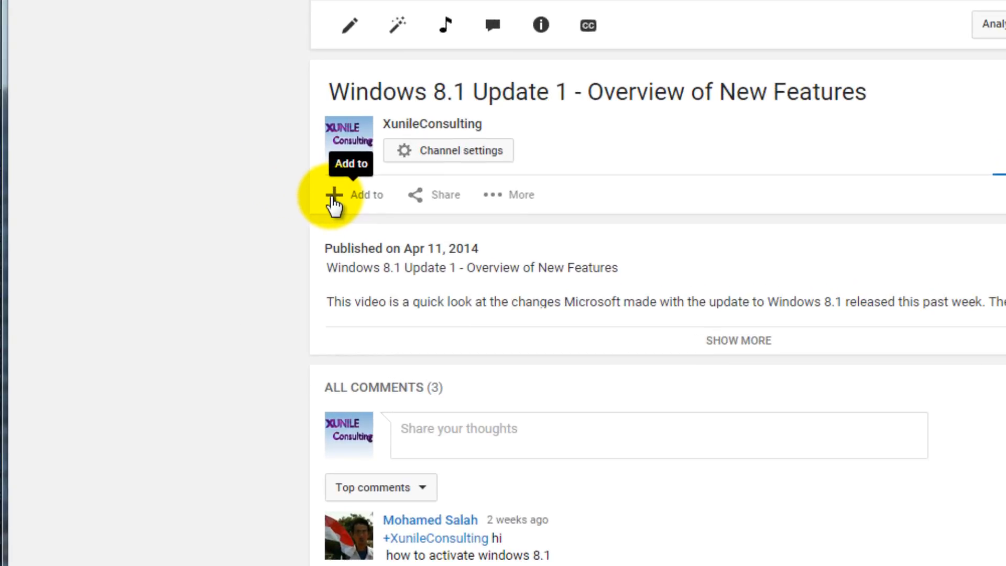
- Open the Add to menu under the video title to show the playlist list
left_click(335, 195)
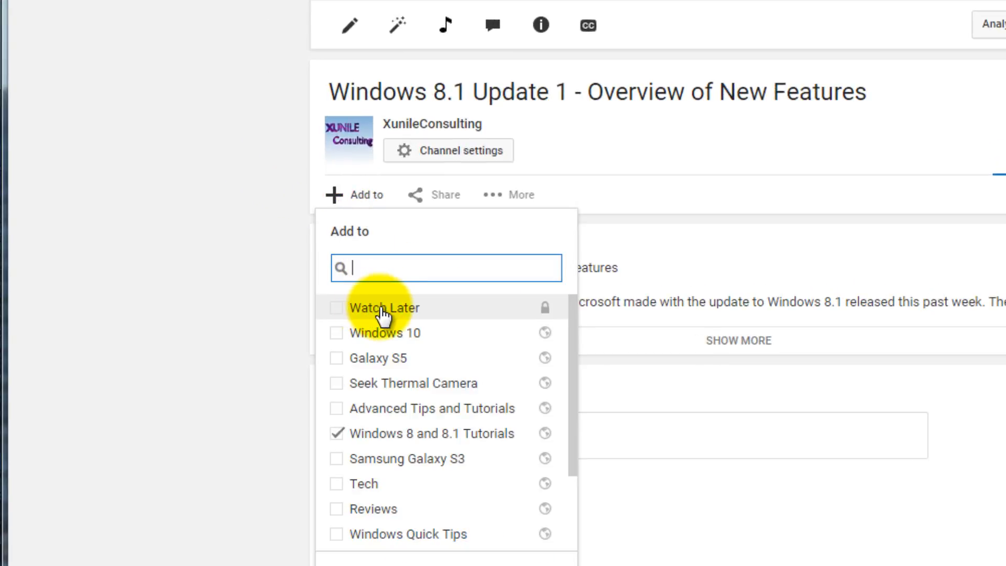
mouse_move(420, 241)
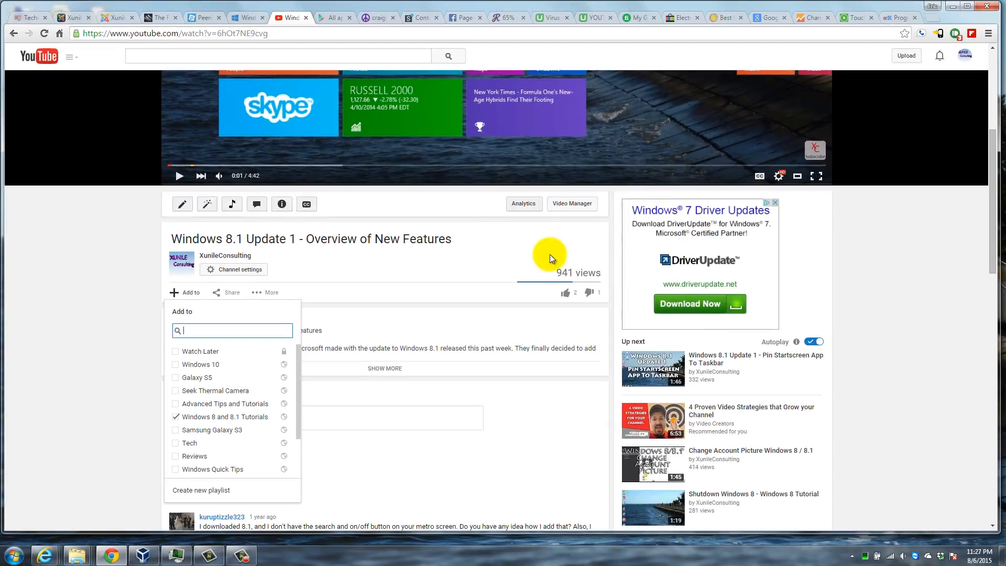
mouse_move(420, 323)
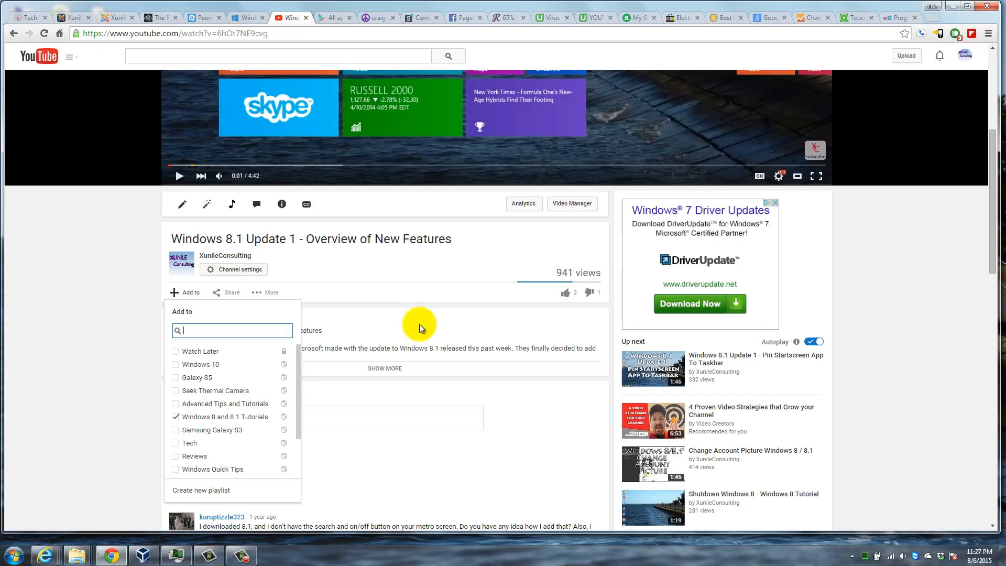